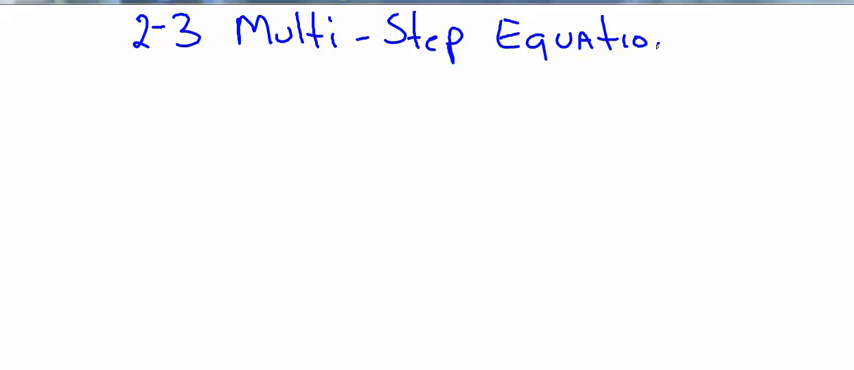
# - Write the date 9-16-13 beside the lesson title 2-3 Multi-Step Equations
pyautogui.write('9')
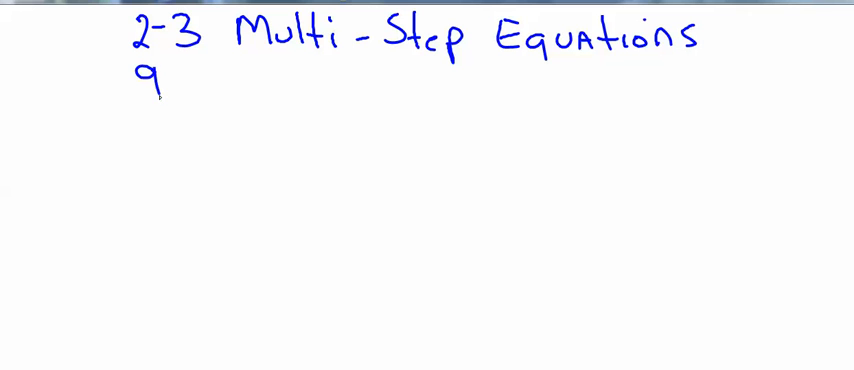
pyautogui.write('-16-13')
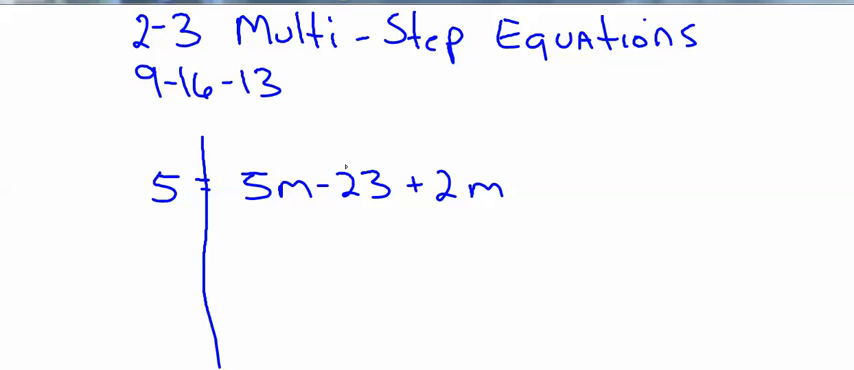
# - Write '5 =' to begin the first combining step under 5 = 5m − 23 + 2m
pyautogui.click(160, 226)
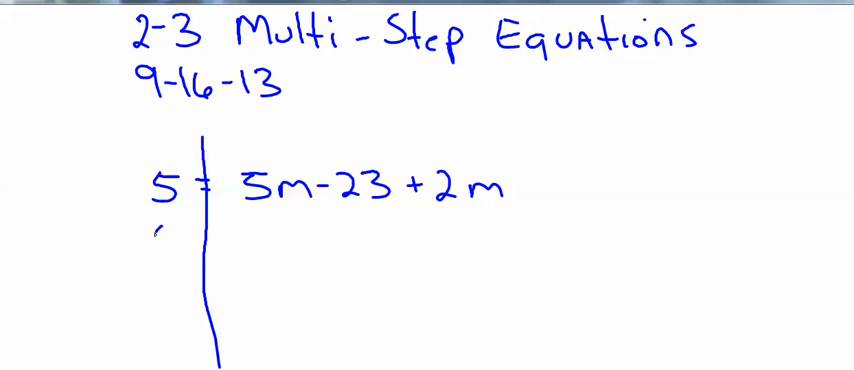
pyautogui.write('5 =')
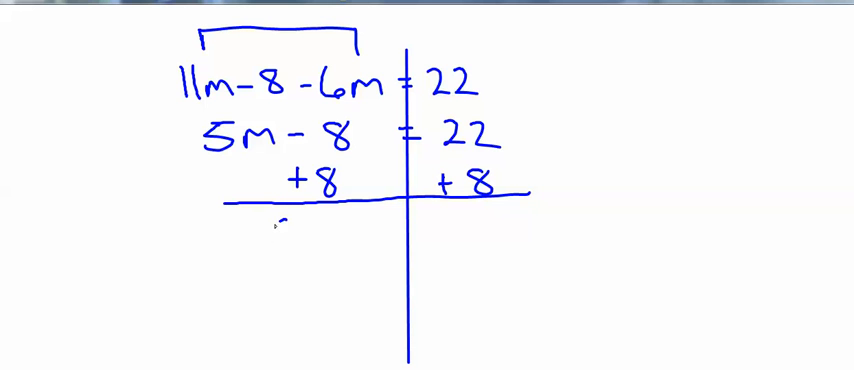
# - Write the division result 5m = 30 and the final answer m = 6
pyautogui.write('5m =')
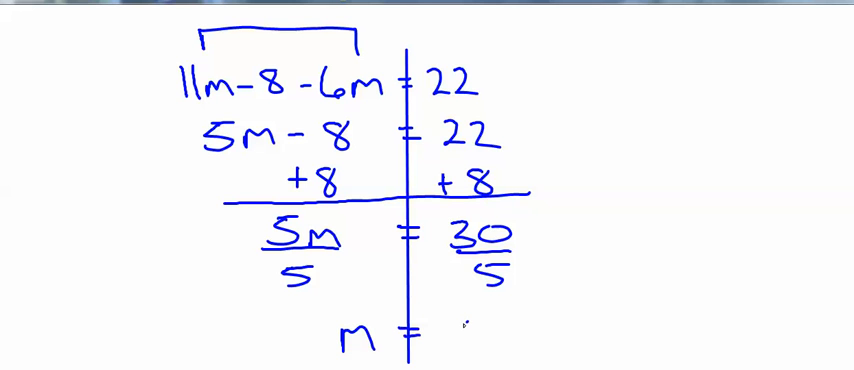
pyautogui.write('6')
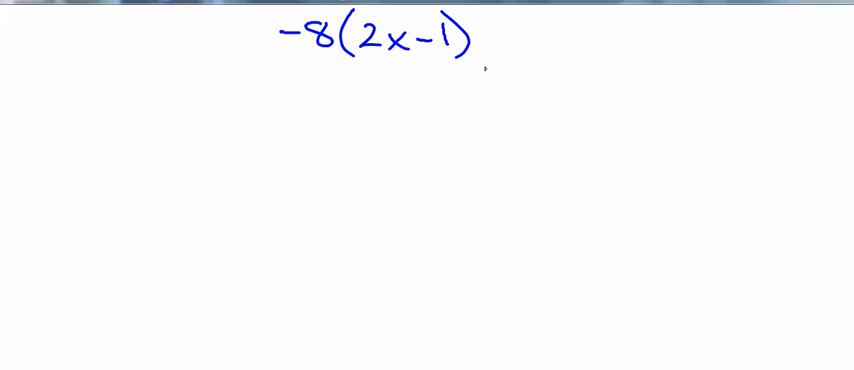
# - Finish the equation −8(2x−1) = 36 with its '= 36' at the top of the page
pyautogui.write('=')
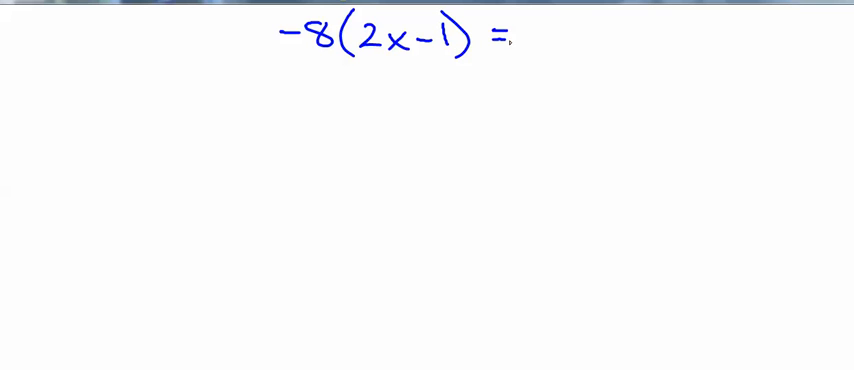
pyautogui.write('36')
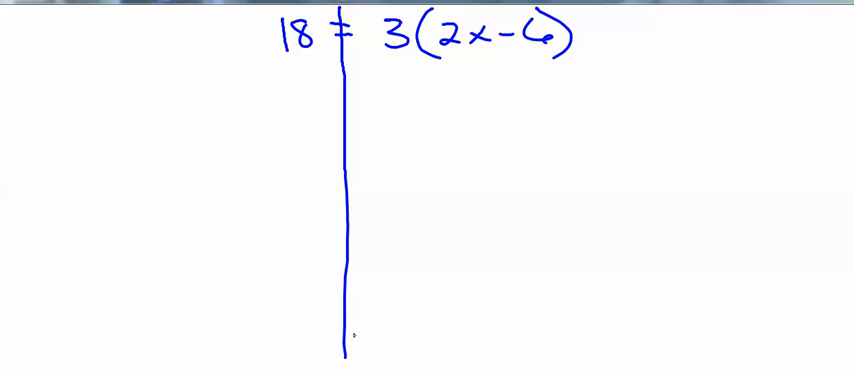
pyautogui.moveTo(448, 64)
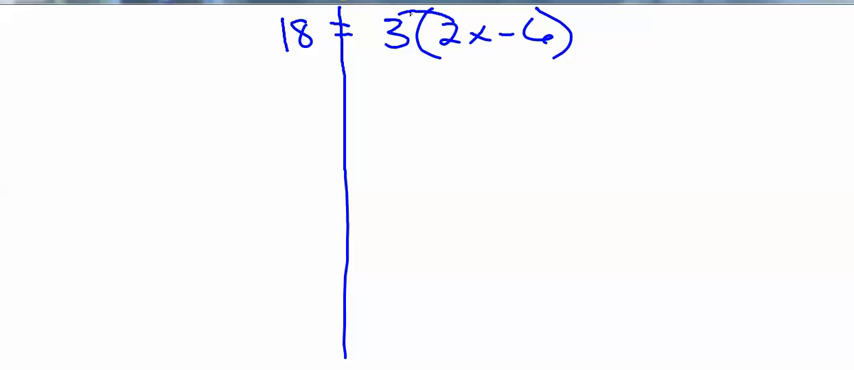
# - Write the distributed line 18 = 6x − 18 beneath 18 = 3(2x−6)
pyautogui.write('18 = 6x -')
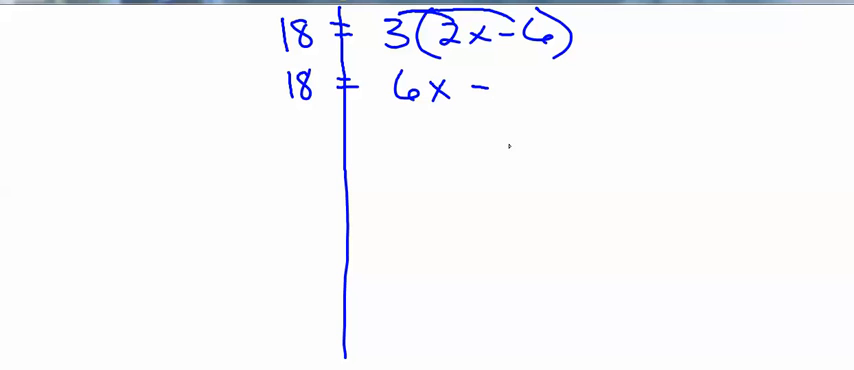
pyautogui.write('18')
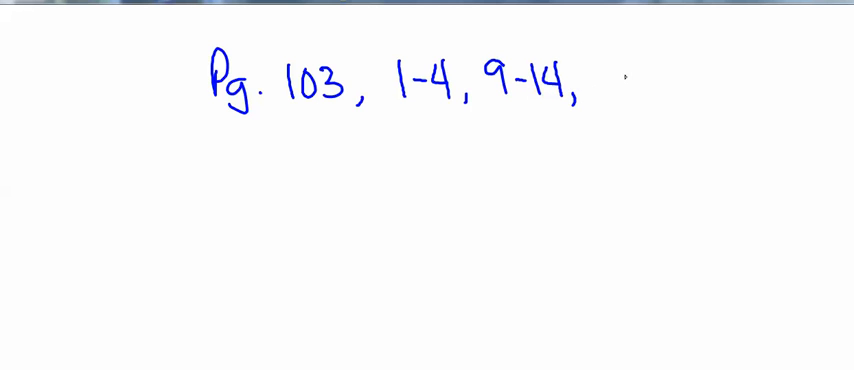
# - Add '18-23' to complete the homework line Pg. 103, 1-4, 9-14, 18-23
pyautogui.write('18-23')
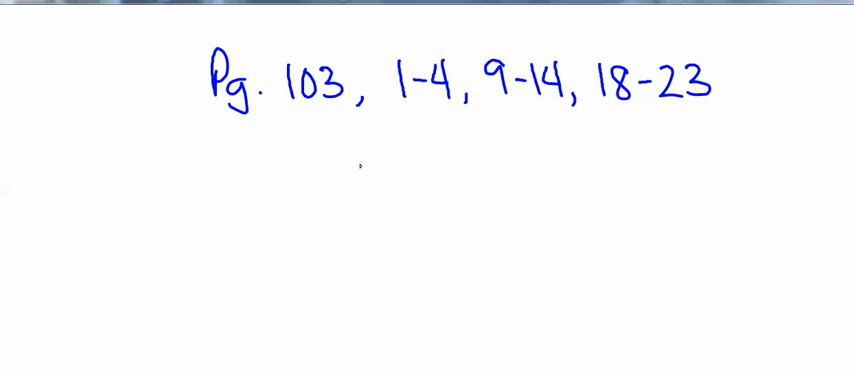